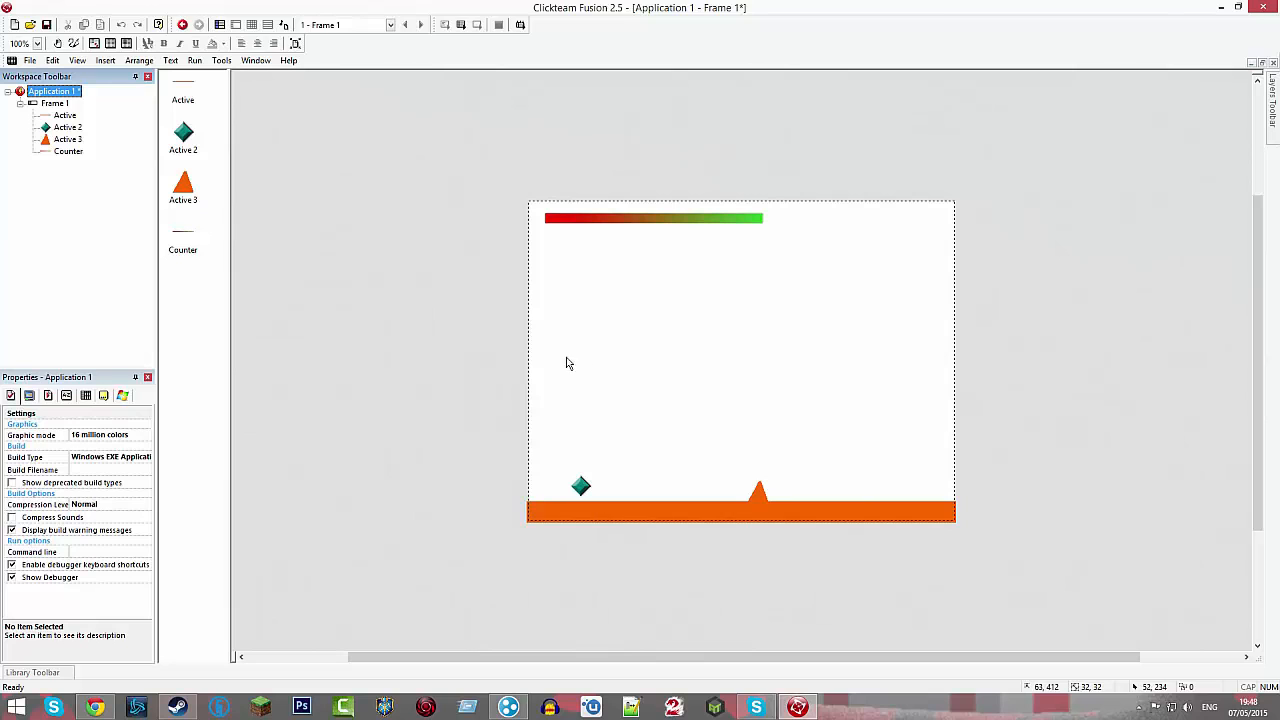
mouse_move(680, 376)
type("coun")
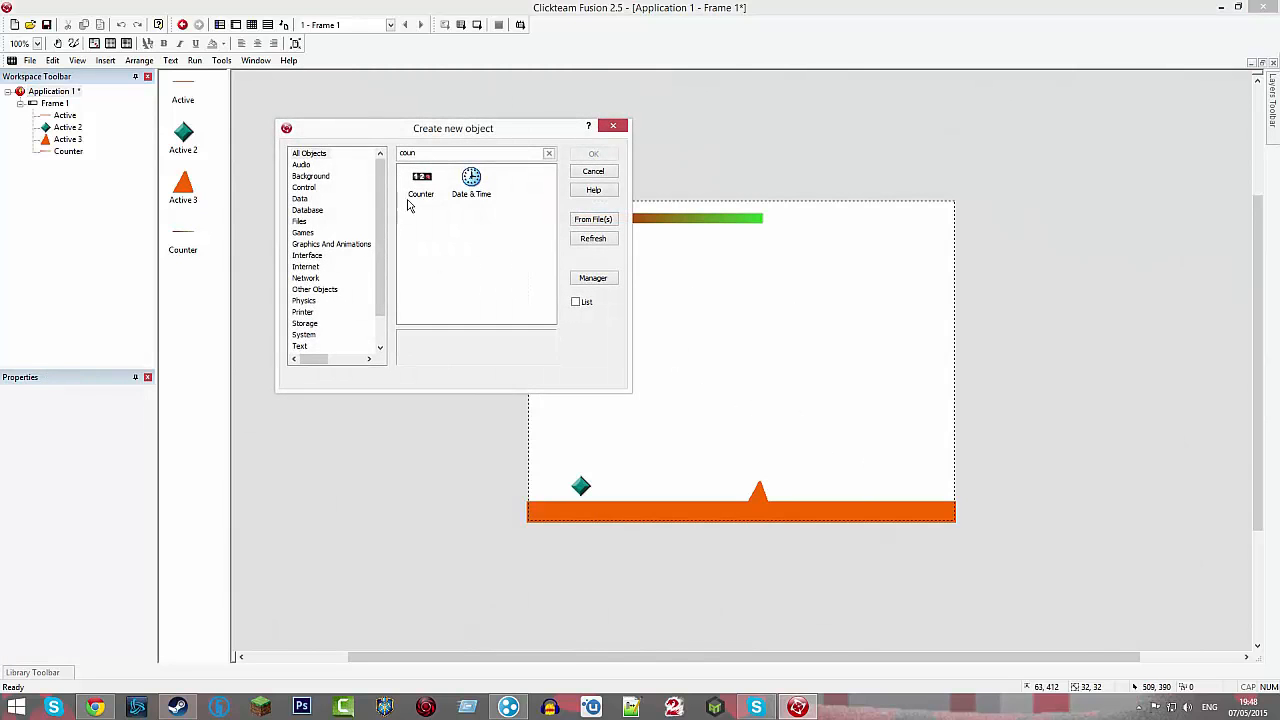
Clone the diamond twice, placing one in the frame's lower right and renaming it gun.
left_click(308, 152)
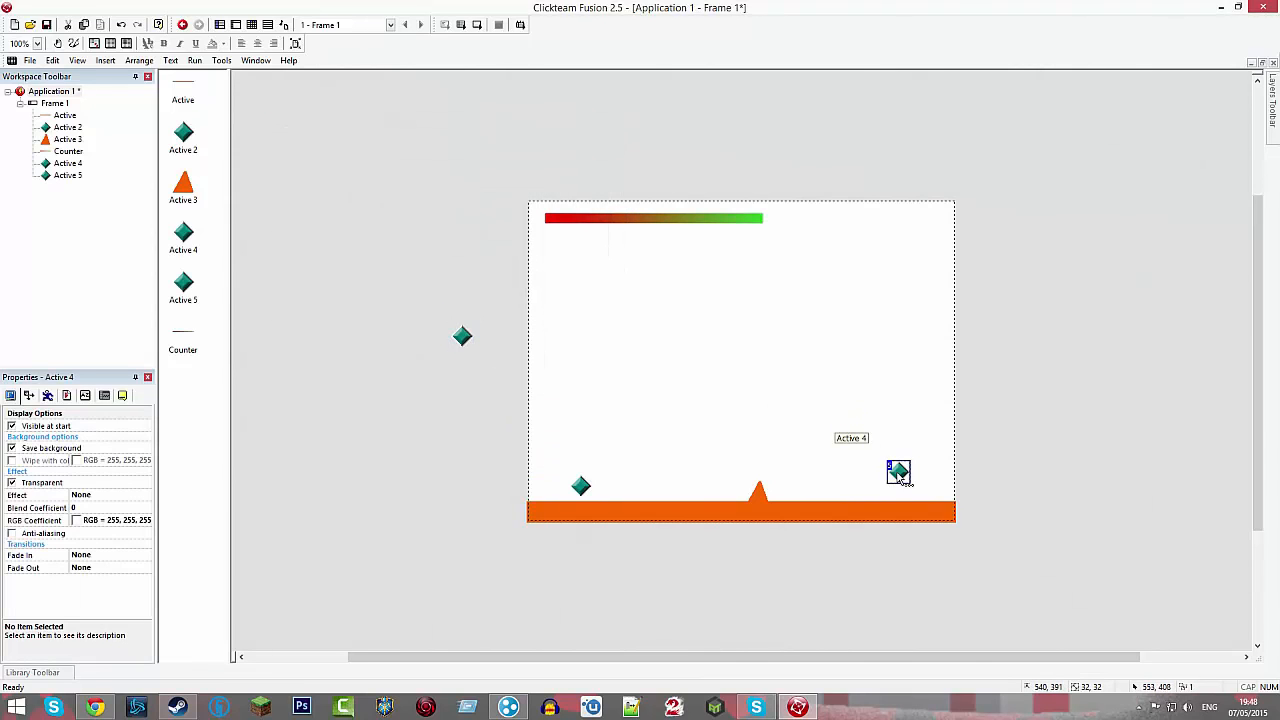
left_click_drag(898, 472, 872, 456)
type("gun")
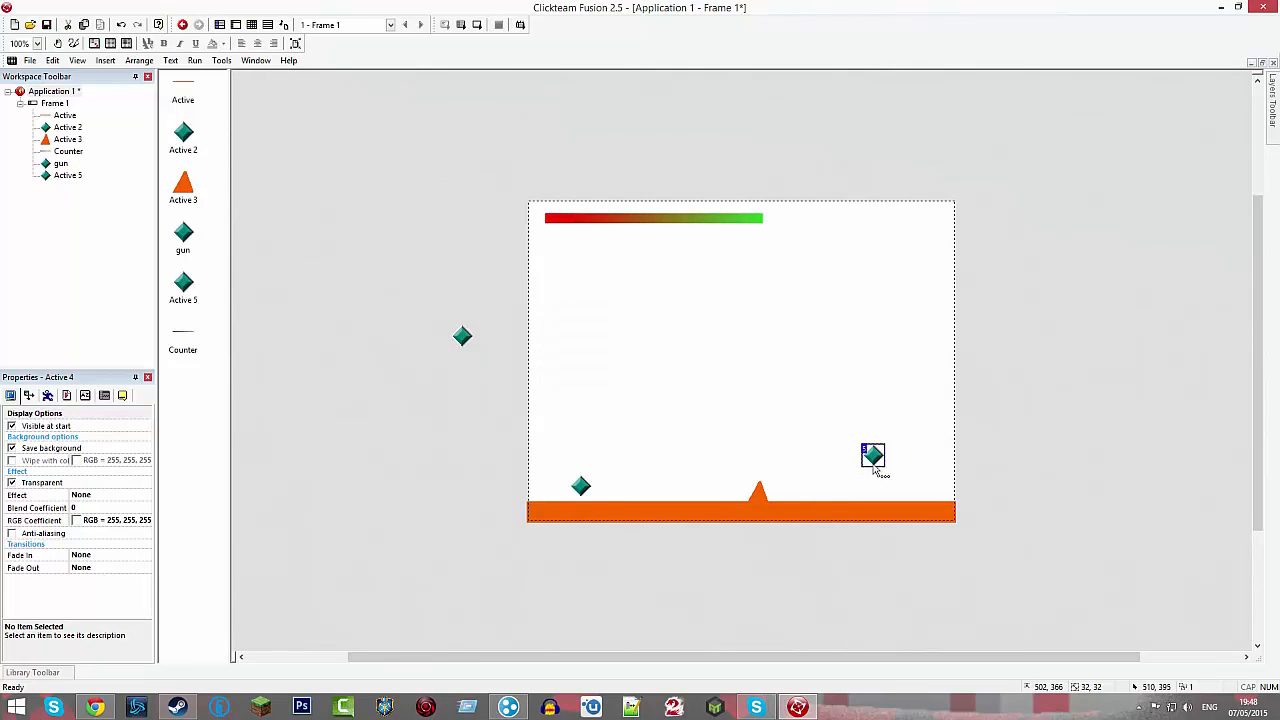
right_click(872, 456)
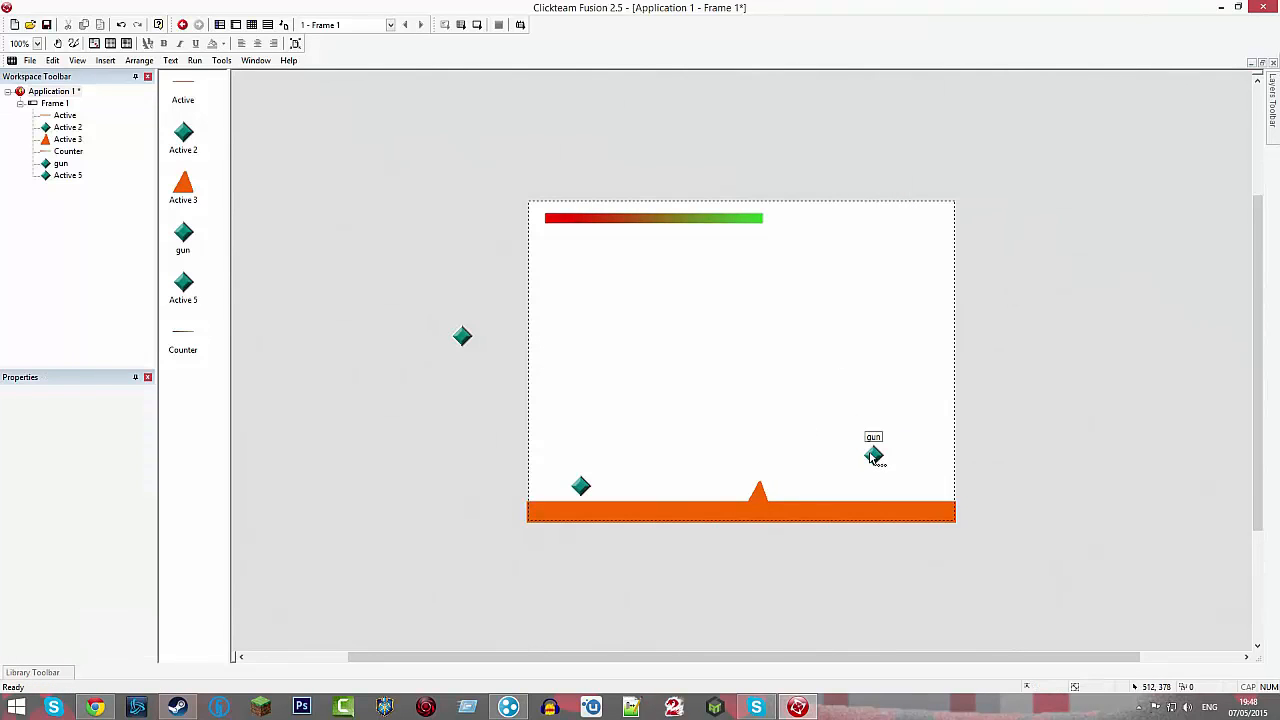
mouse_move(852, 432)
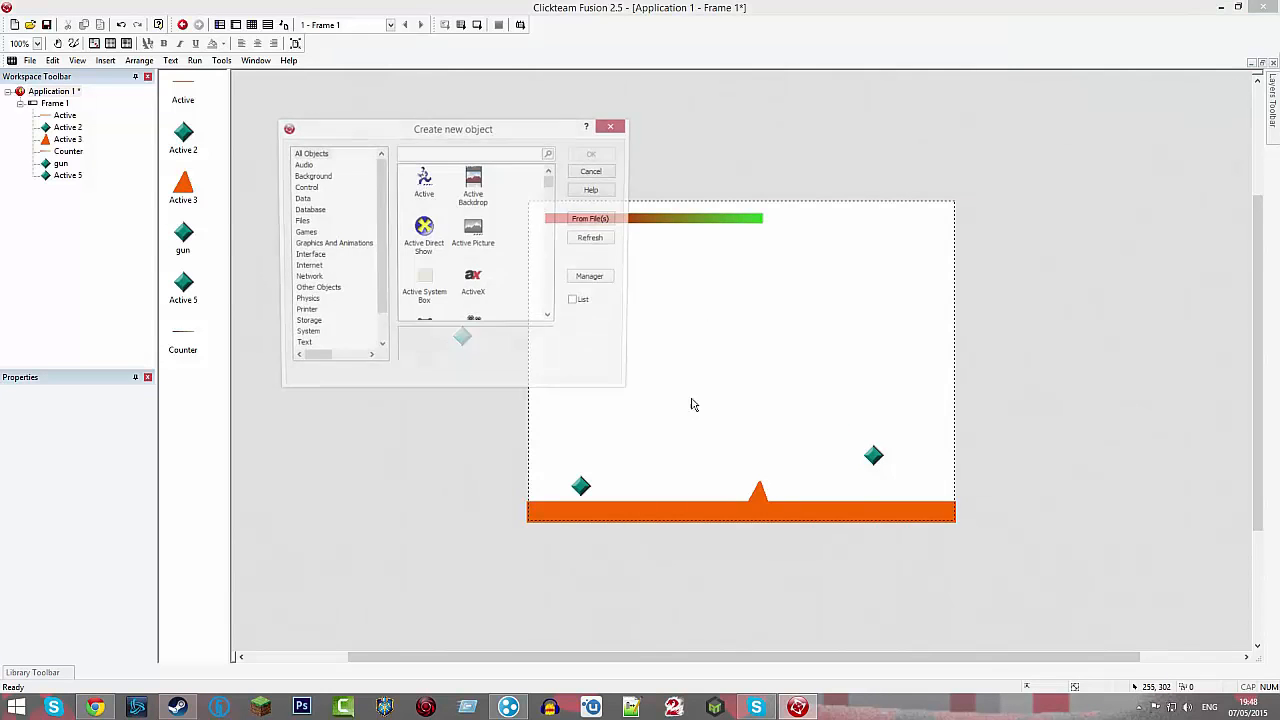
Insert an orange Active object and stretch it into a tall rectangular wall.
left_click(590, 152)
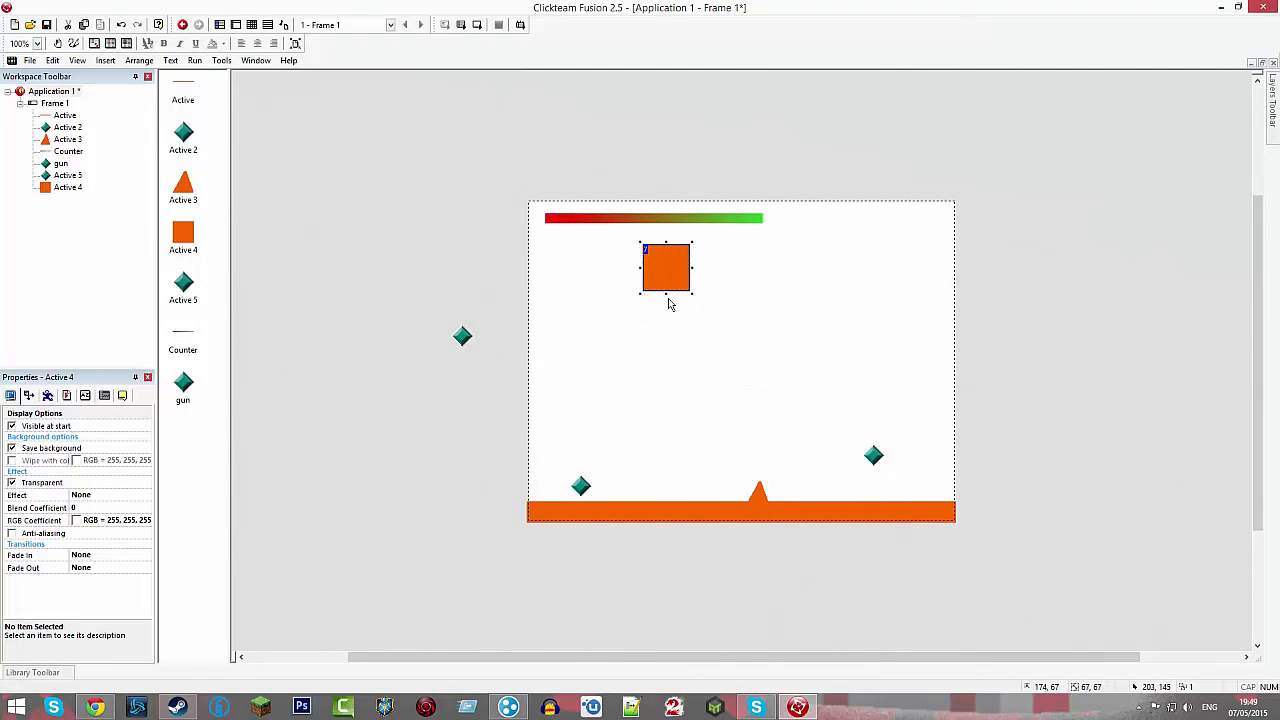
left_click_drag(666, 296, 666, 424)
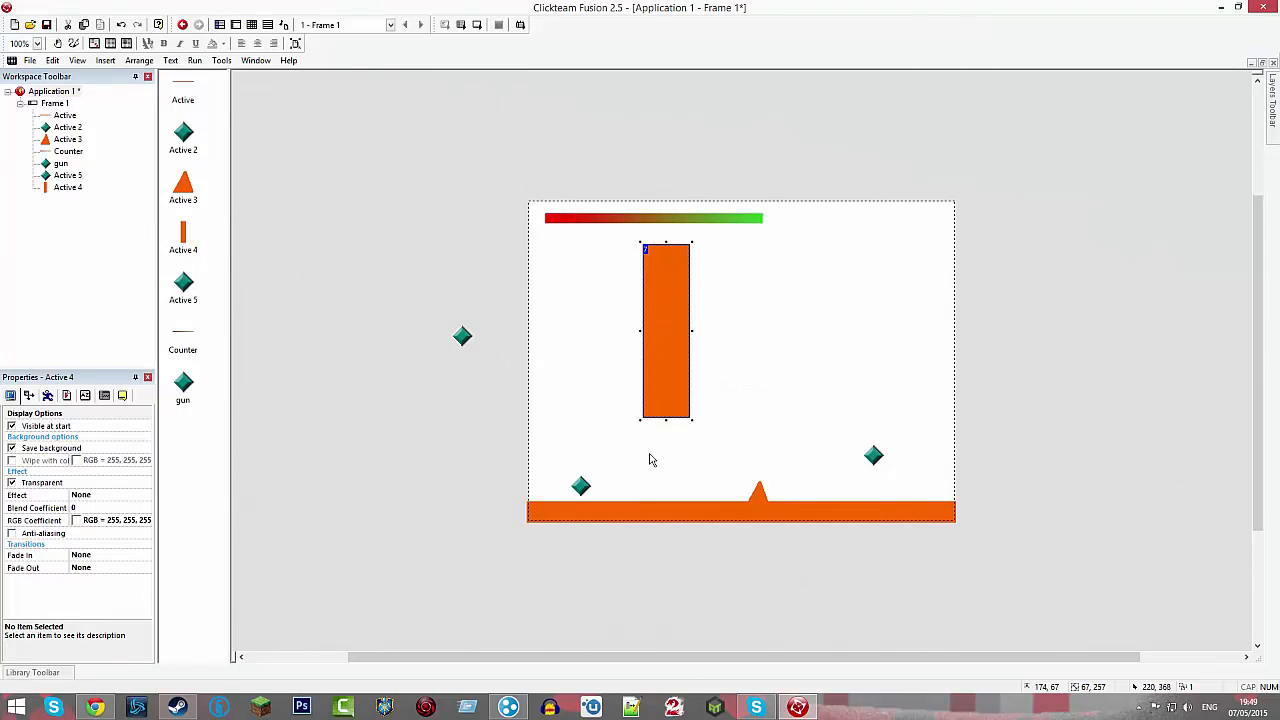
mouse_move(670, 418)
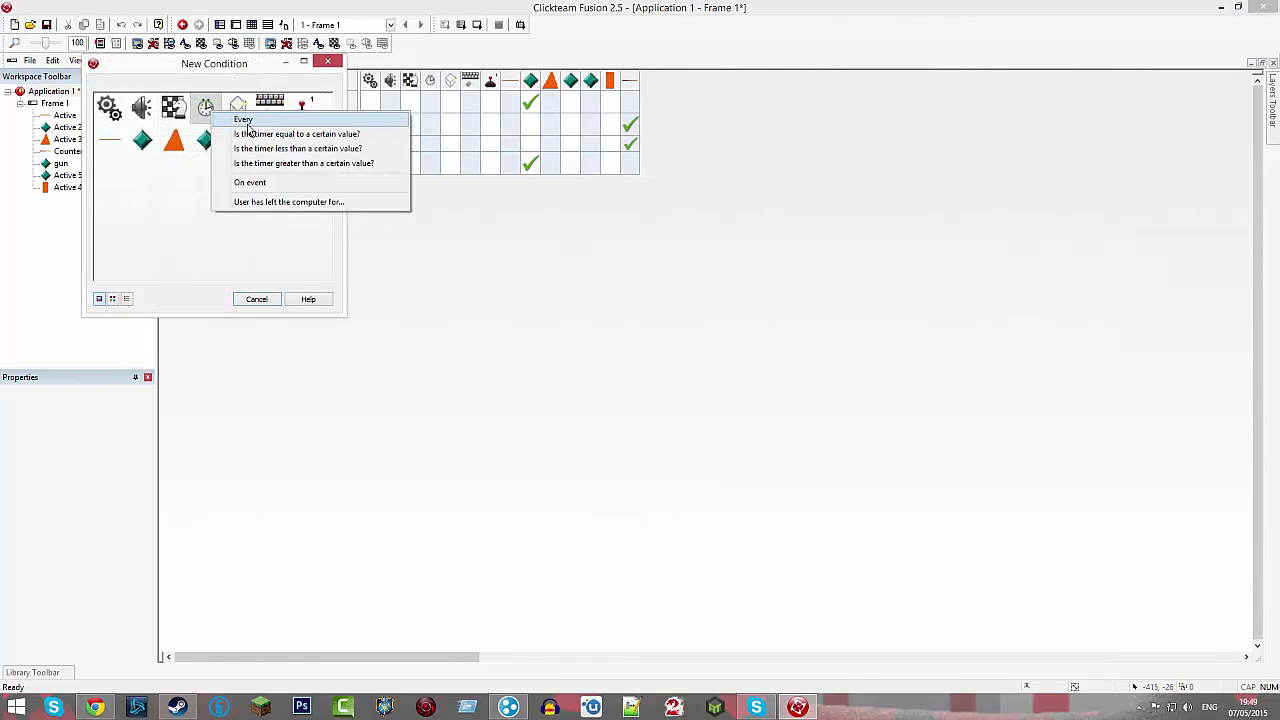
Create a Timer Every 1 second condition with the gun launching an object.
left_click(244, 120)
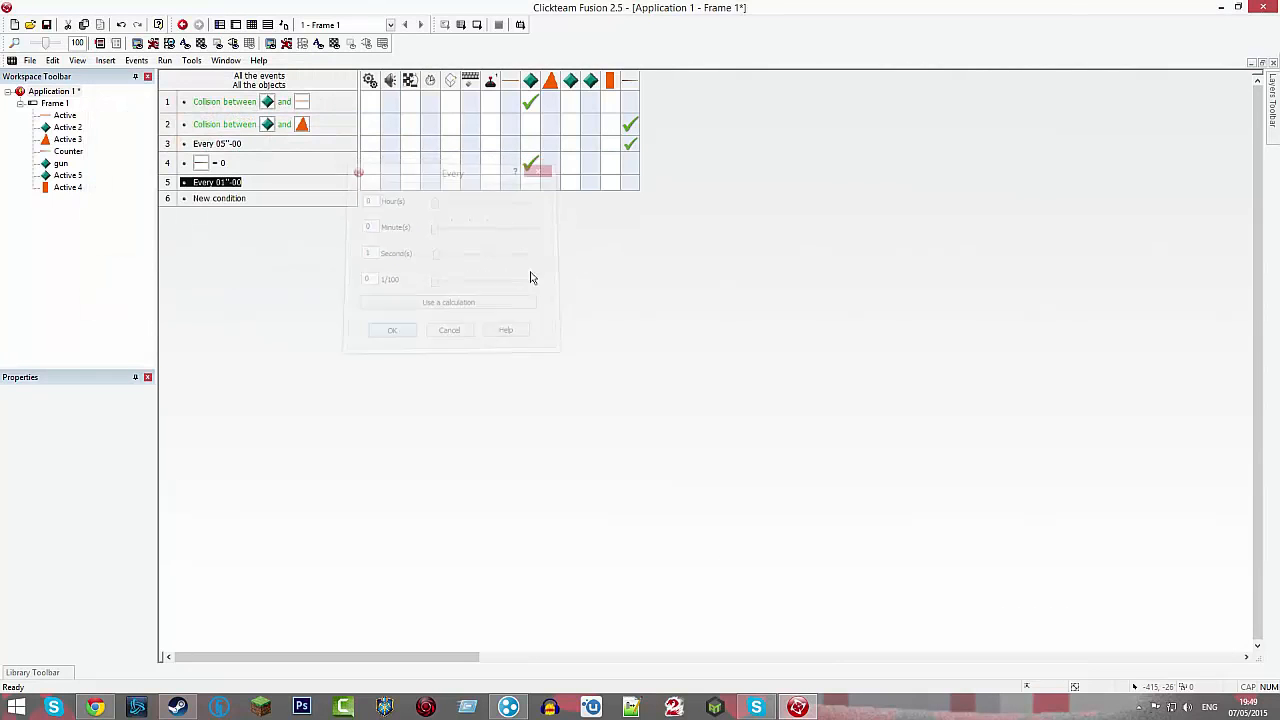
left_click(392, 330)
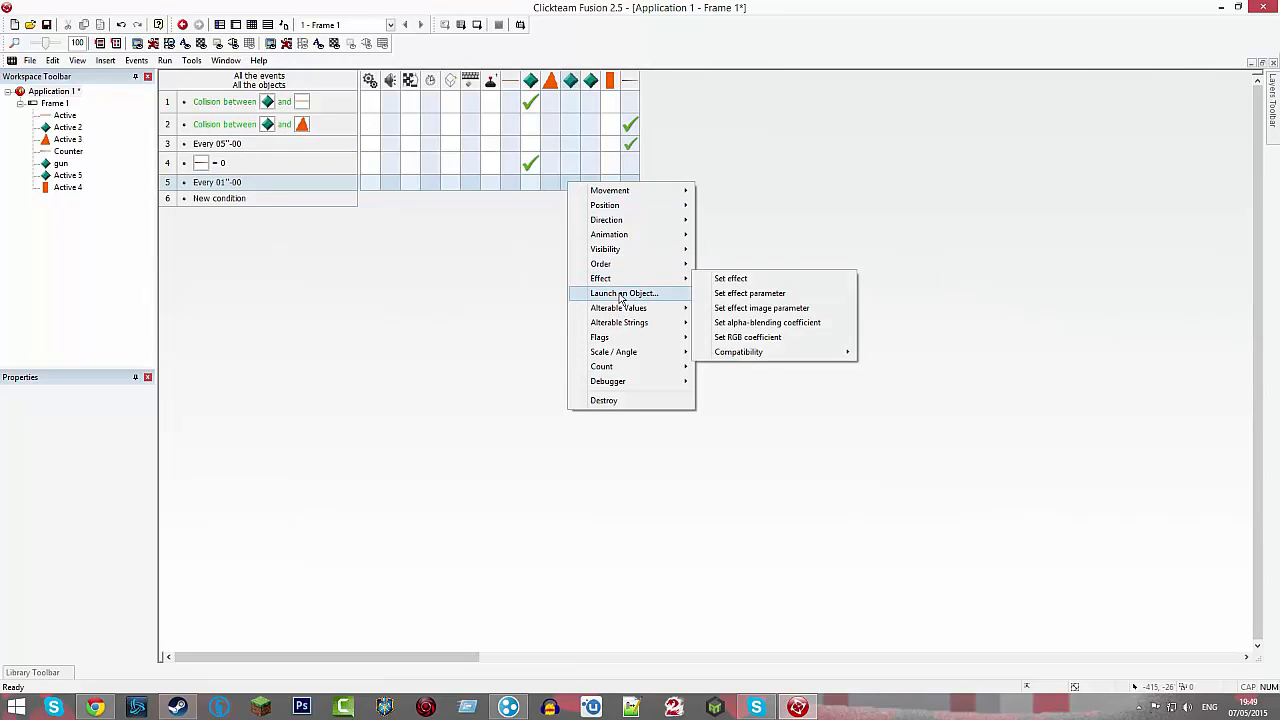
left_click(624, 292)
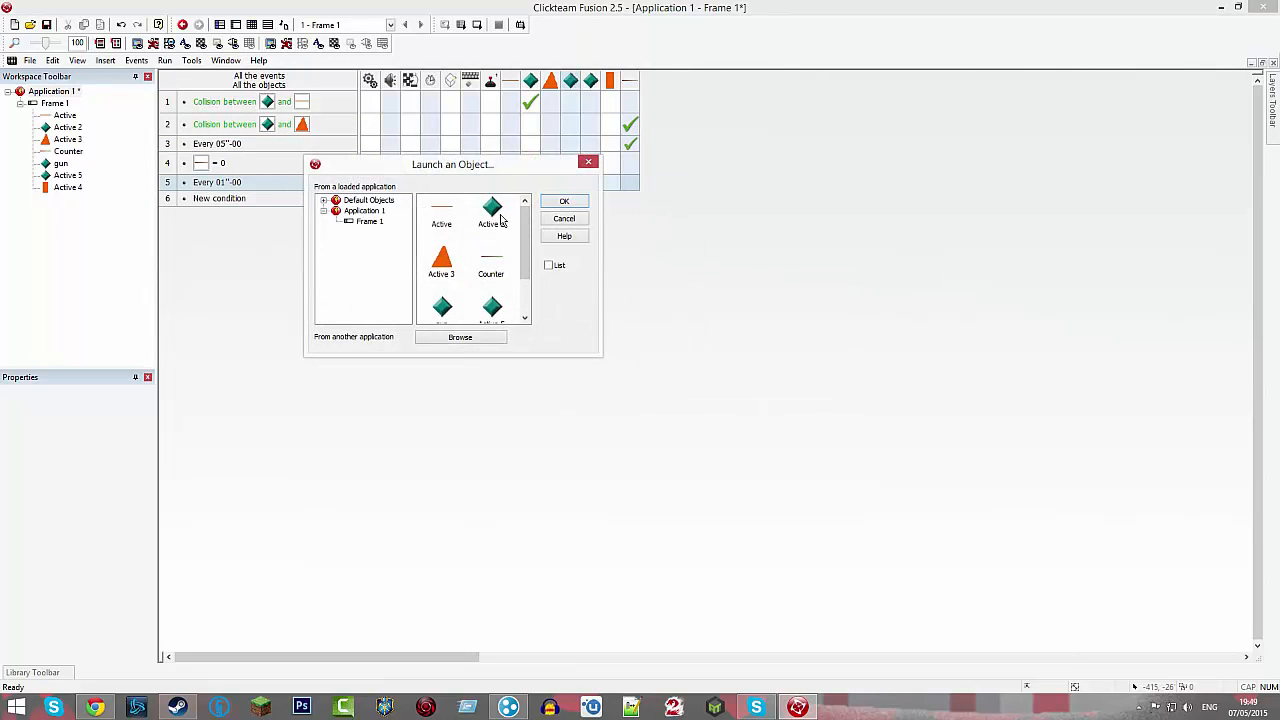
mouse_move(500, 280)
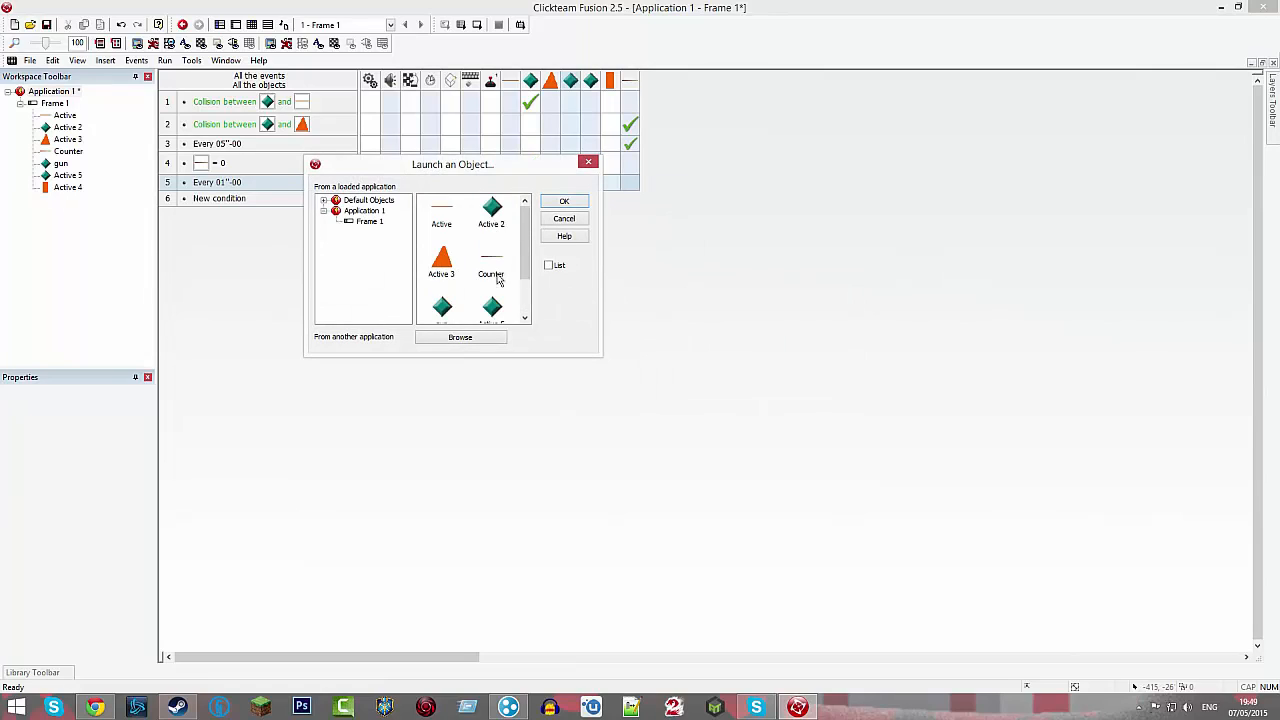
mouse_move(332, 108)
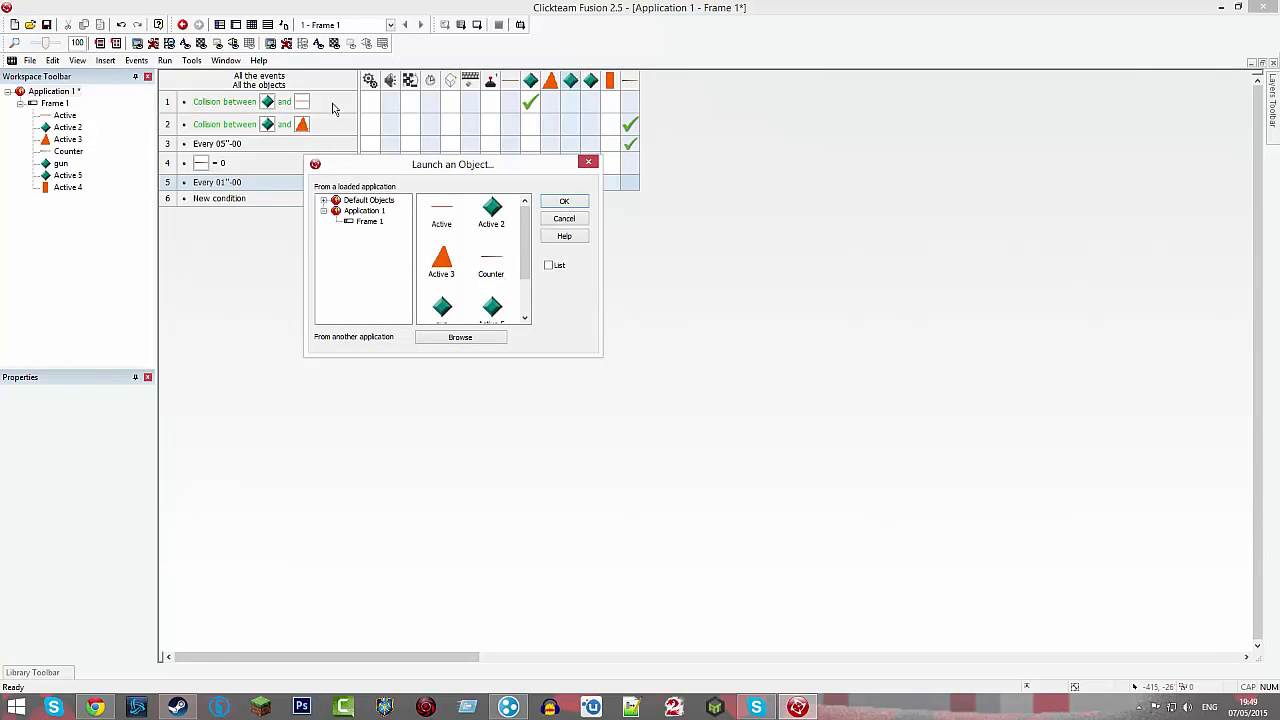
mouse_move(540, 156)
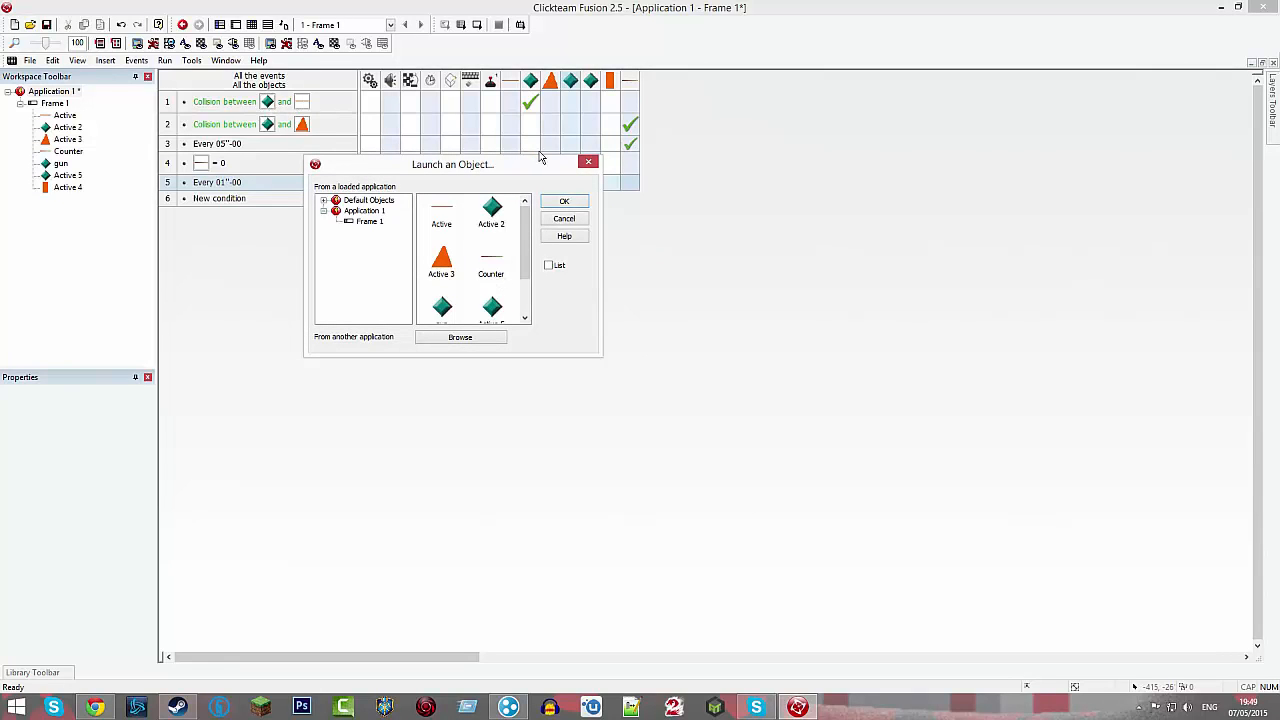
left_click(564, 218)
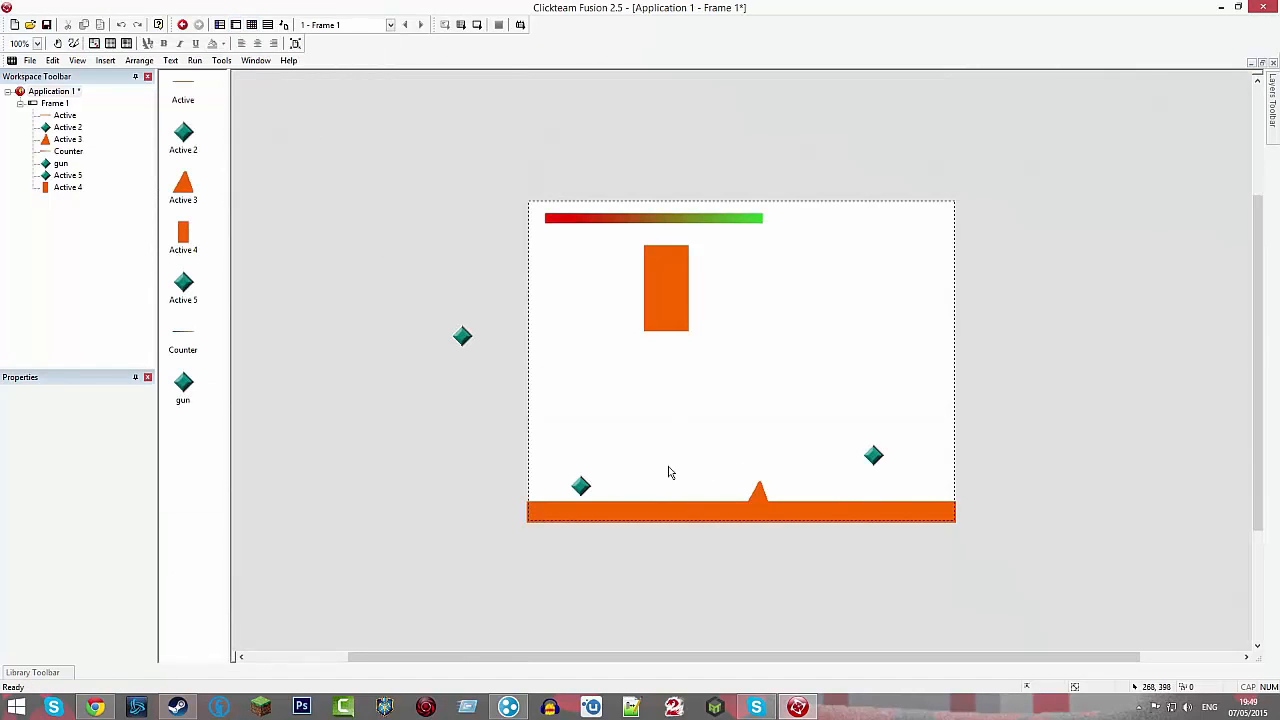
Rename the spare diamond left of the frame to bullet.
left_click(462, 336)
type("bu")
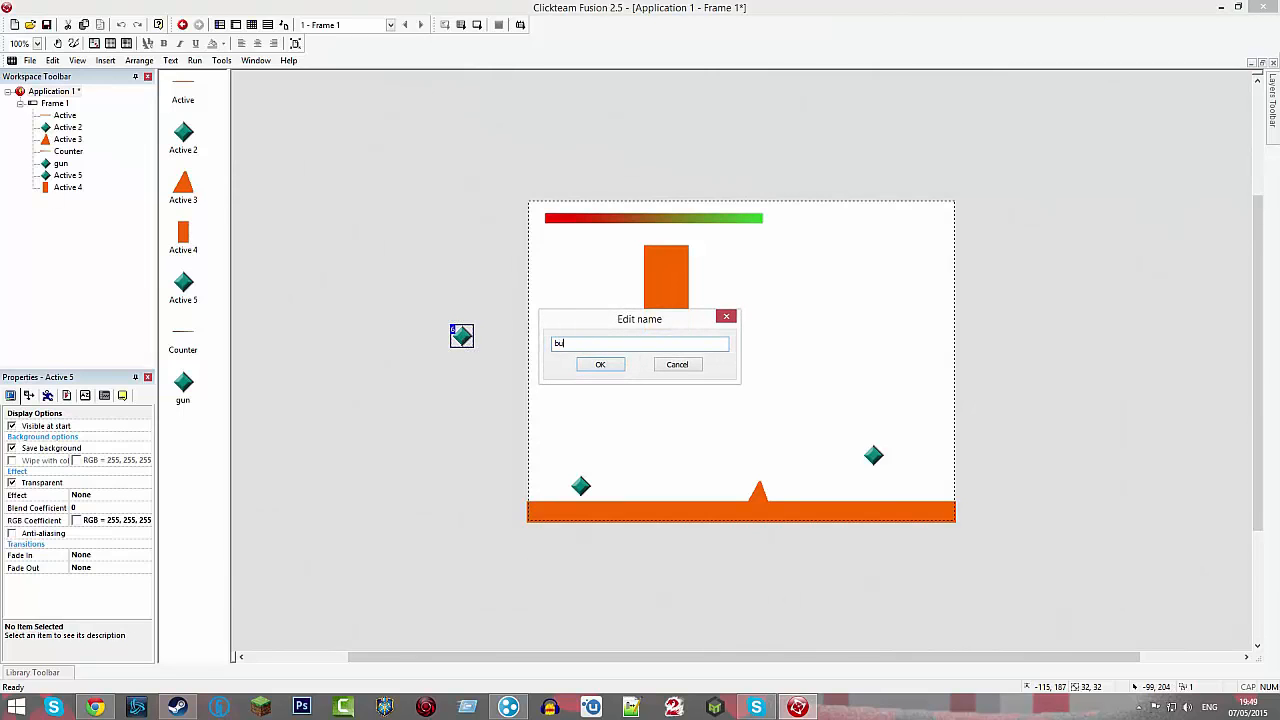
left_click(600, 364)
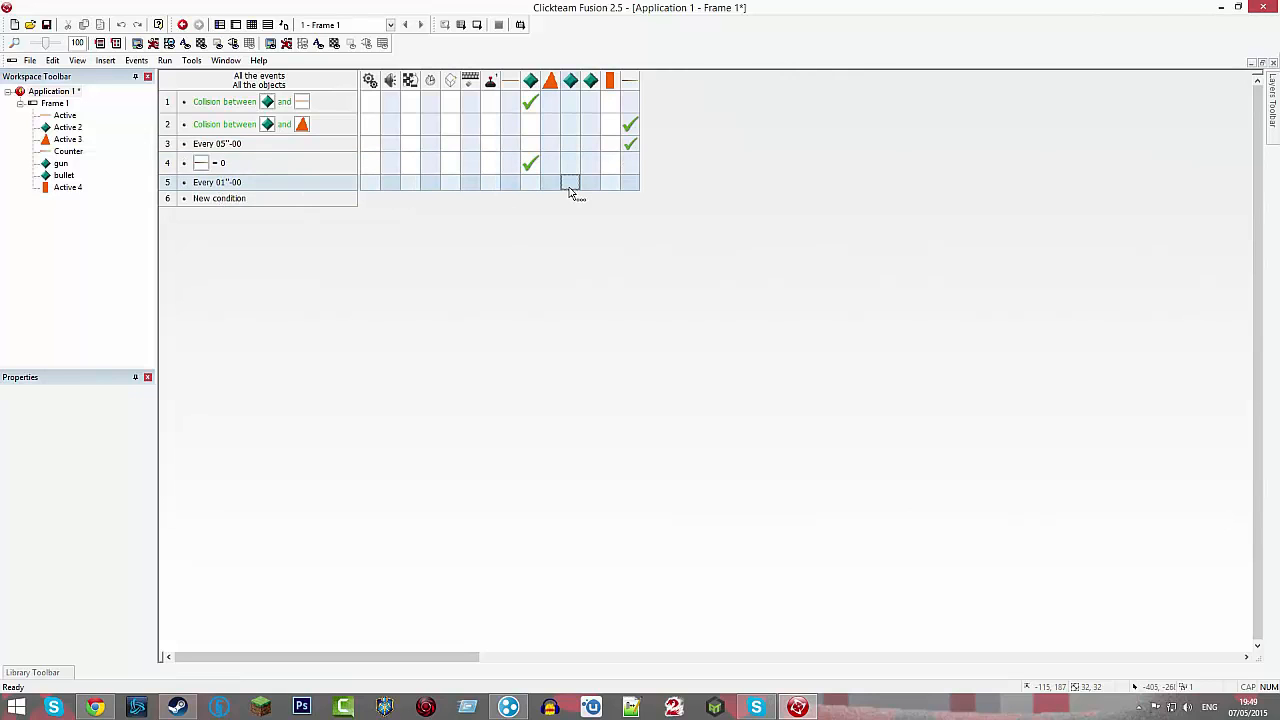
On the Every 01"-00 event, have the gun launch the bullet object.
left_click(570, 182)
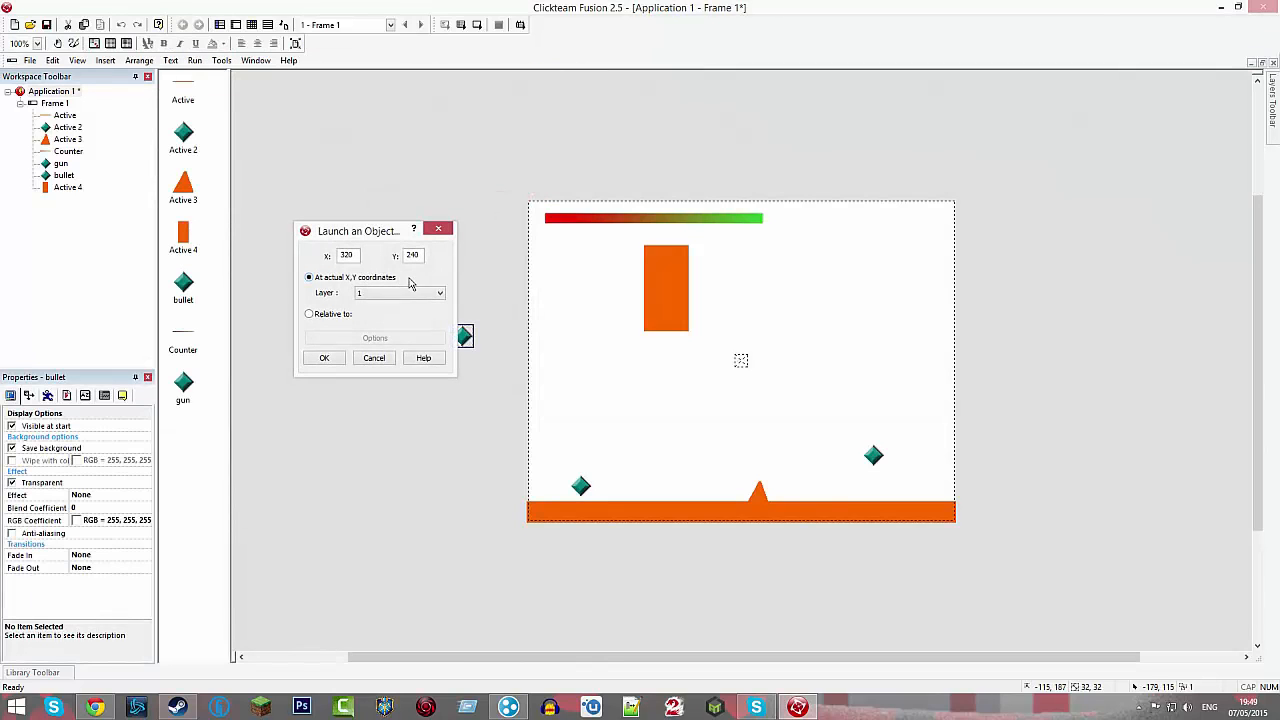
left_click(308, 312)
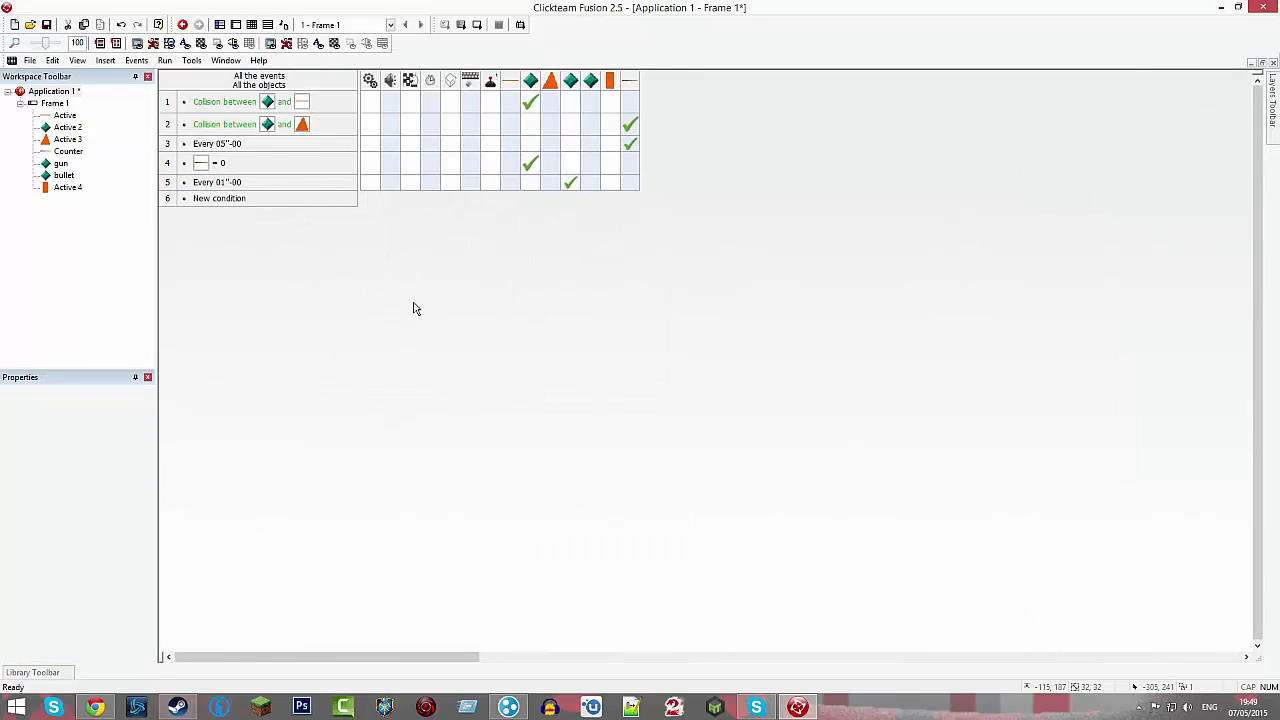
mouse_move(378, 244)
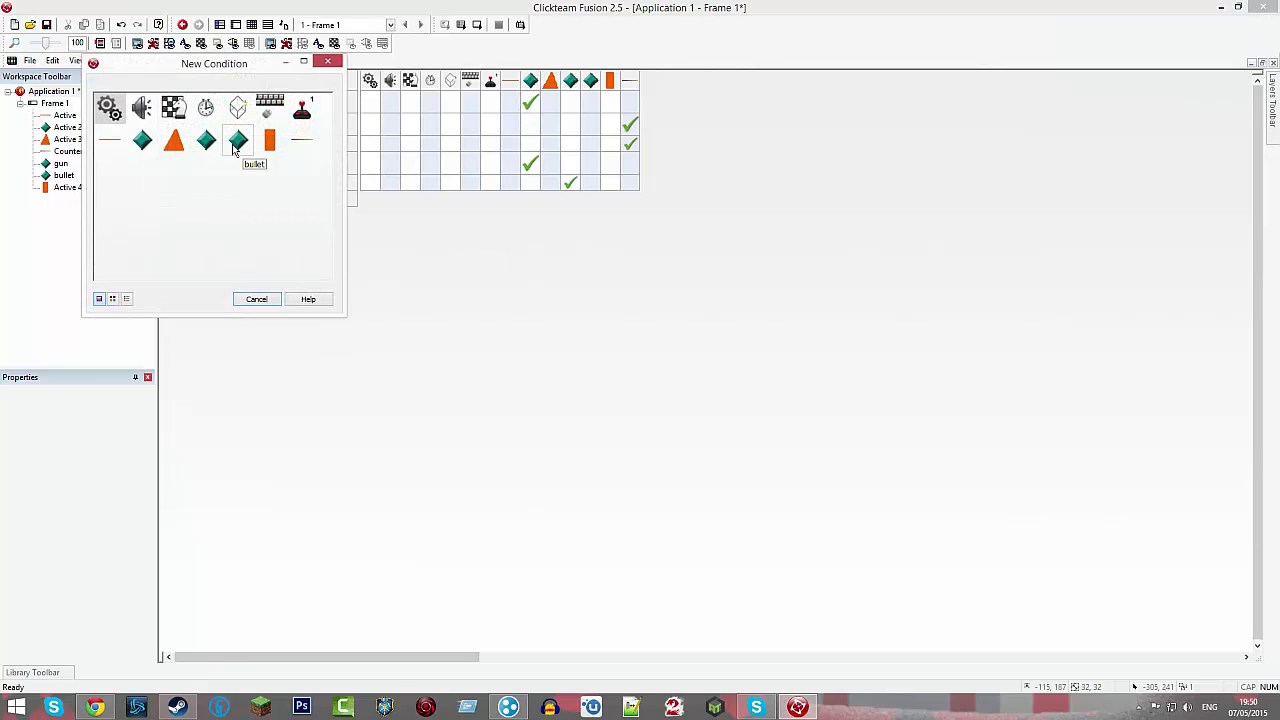
Create a condition for the bullet colliding with the player.
left_click(238, 138)
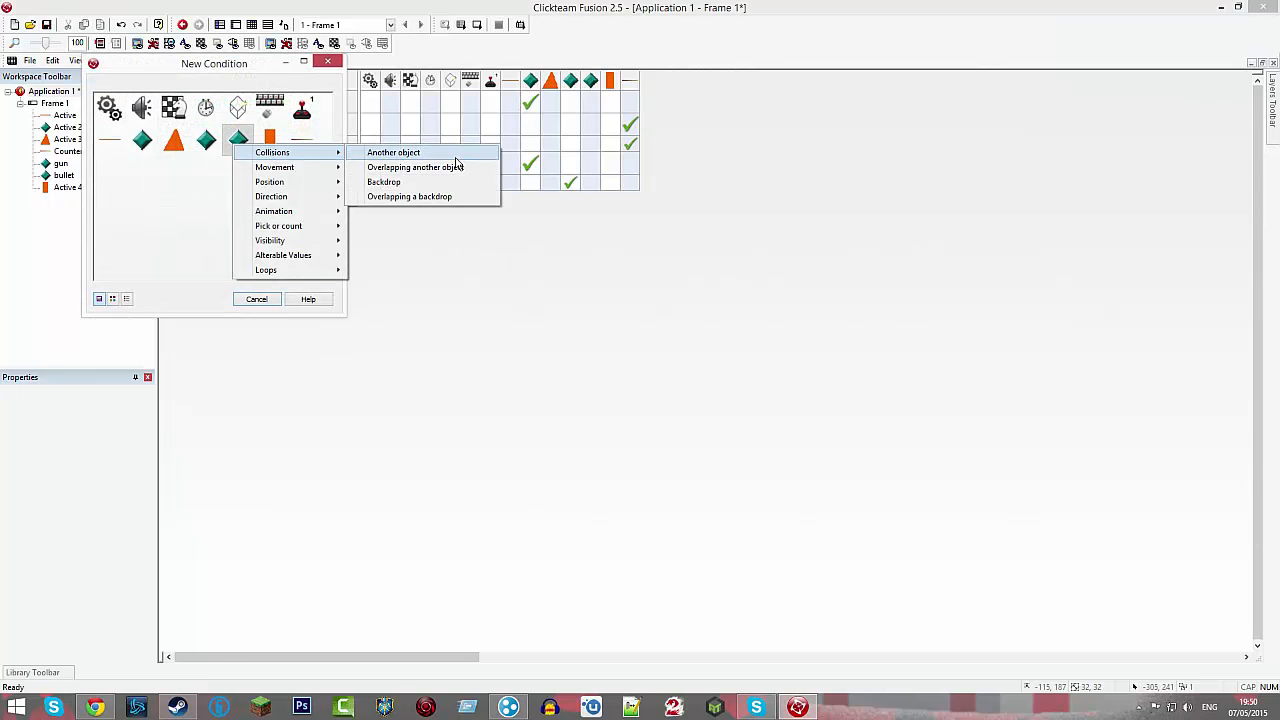
left_click(392, 152)
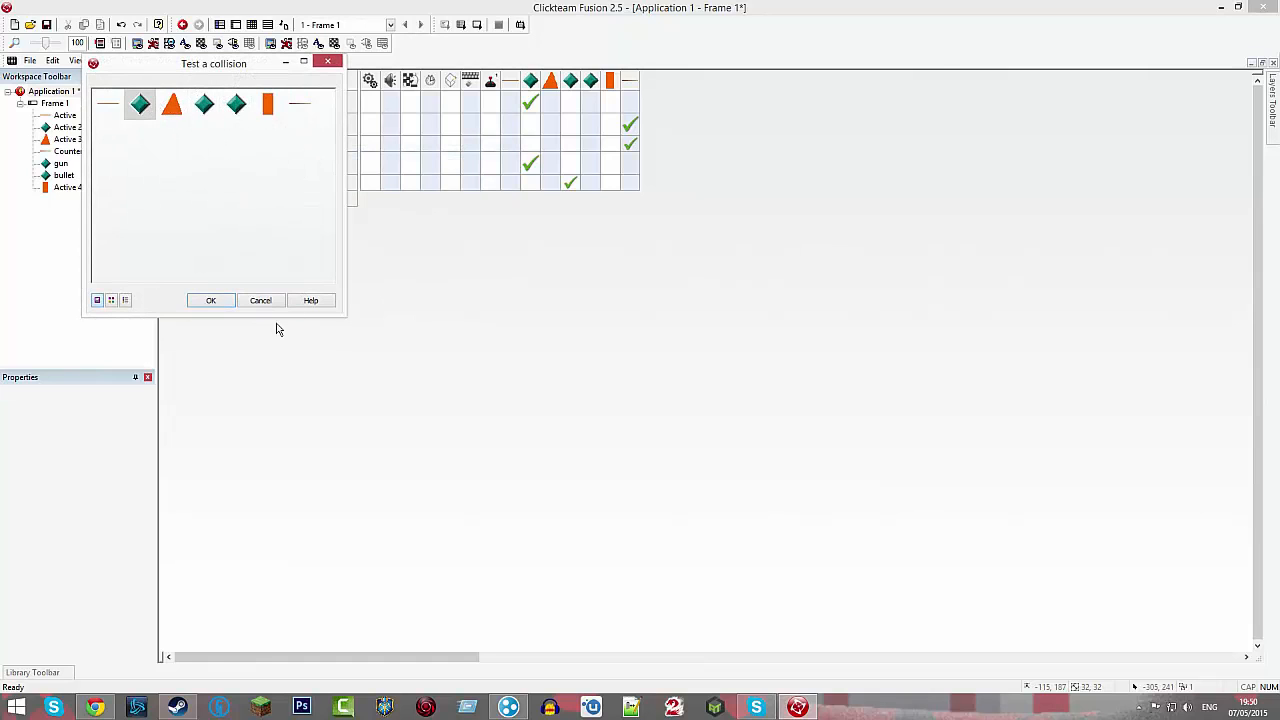
left_click(210, 300)
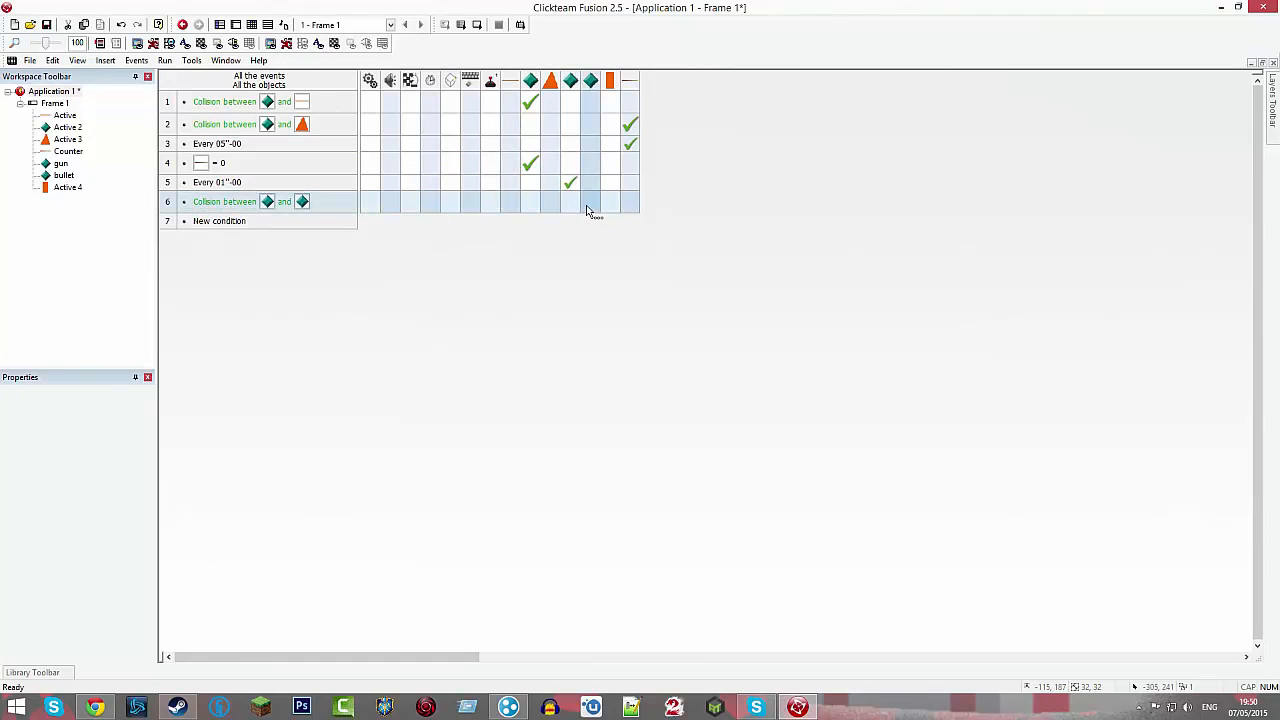
Subtract from the health counter on that collision and add a bullet action.
right_click(630, 200)
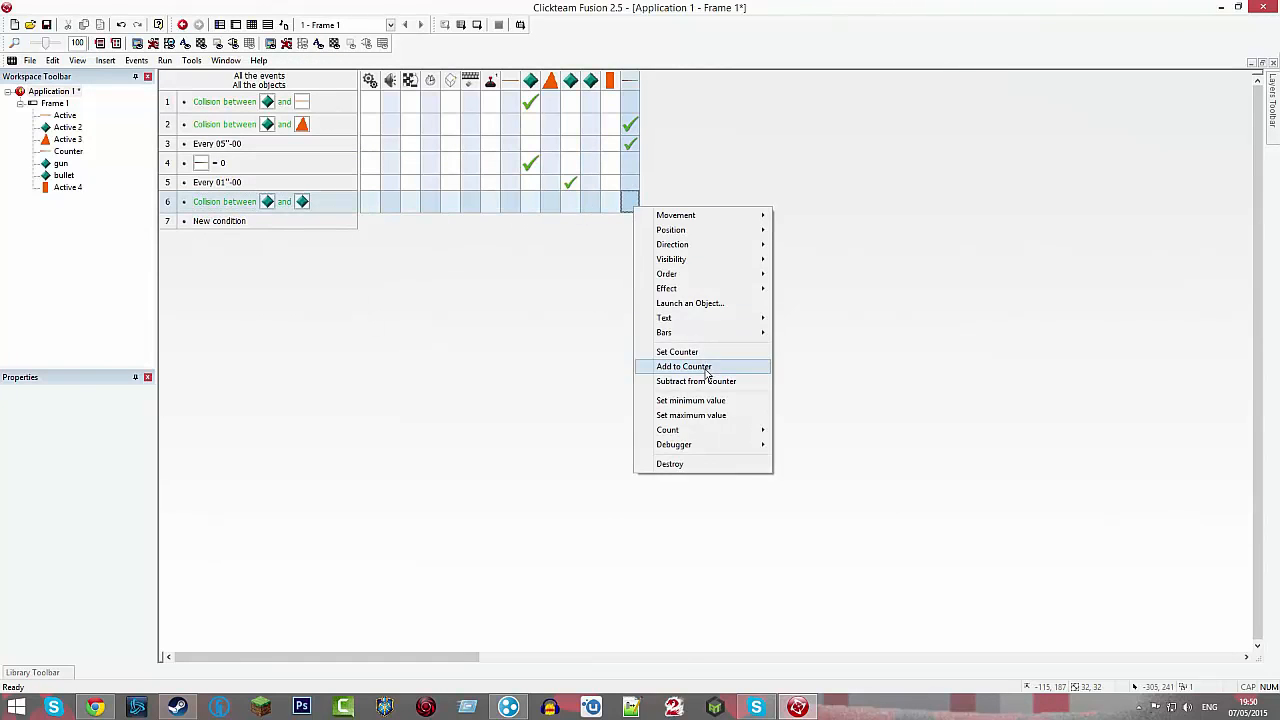
left_click(696, 380)
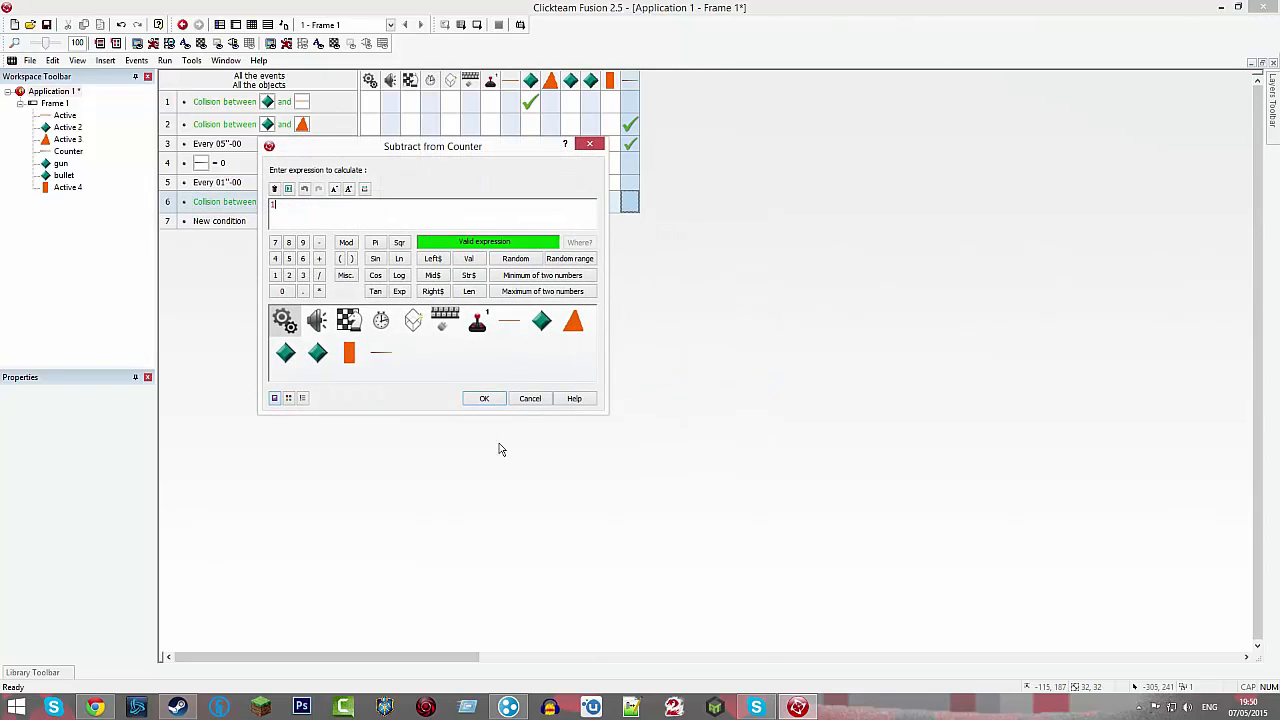
left_click(484, 398)
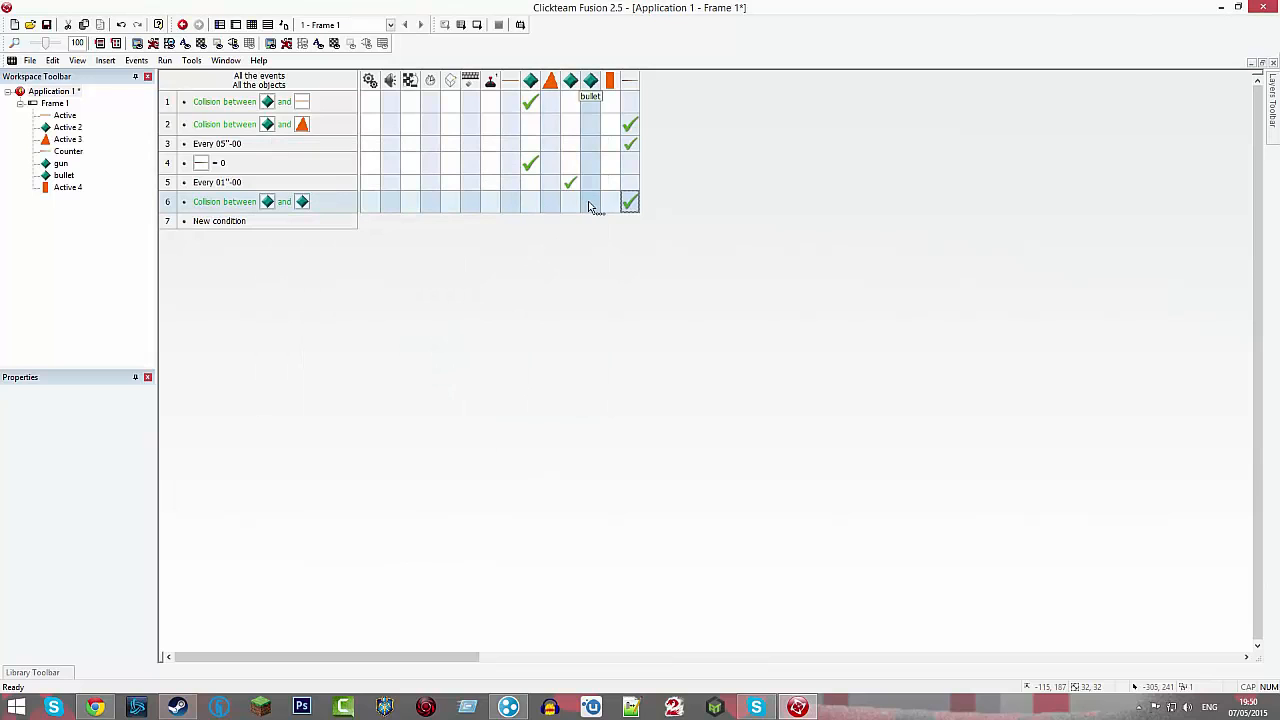
left_click(590, 202)
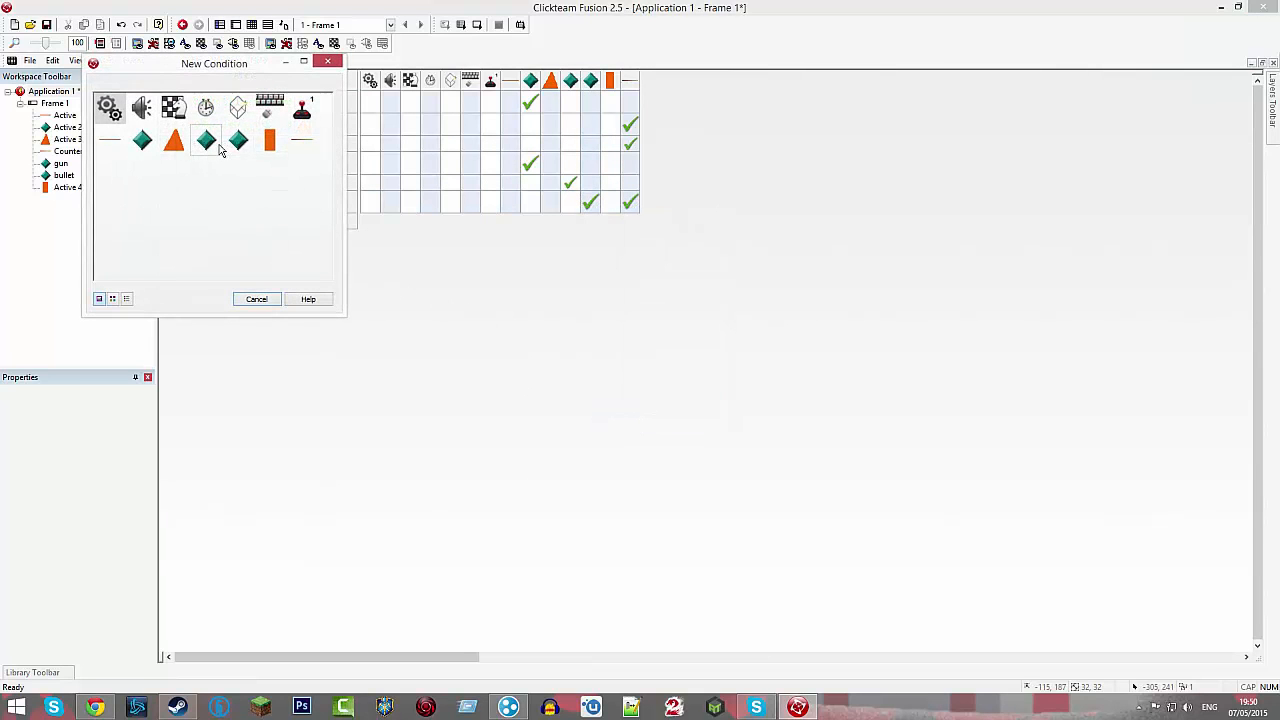
Create a bullet-wall collision condition and set the bullet's response action.
left_click(238, 140)
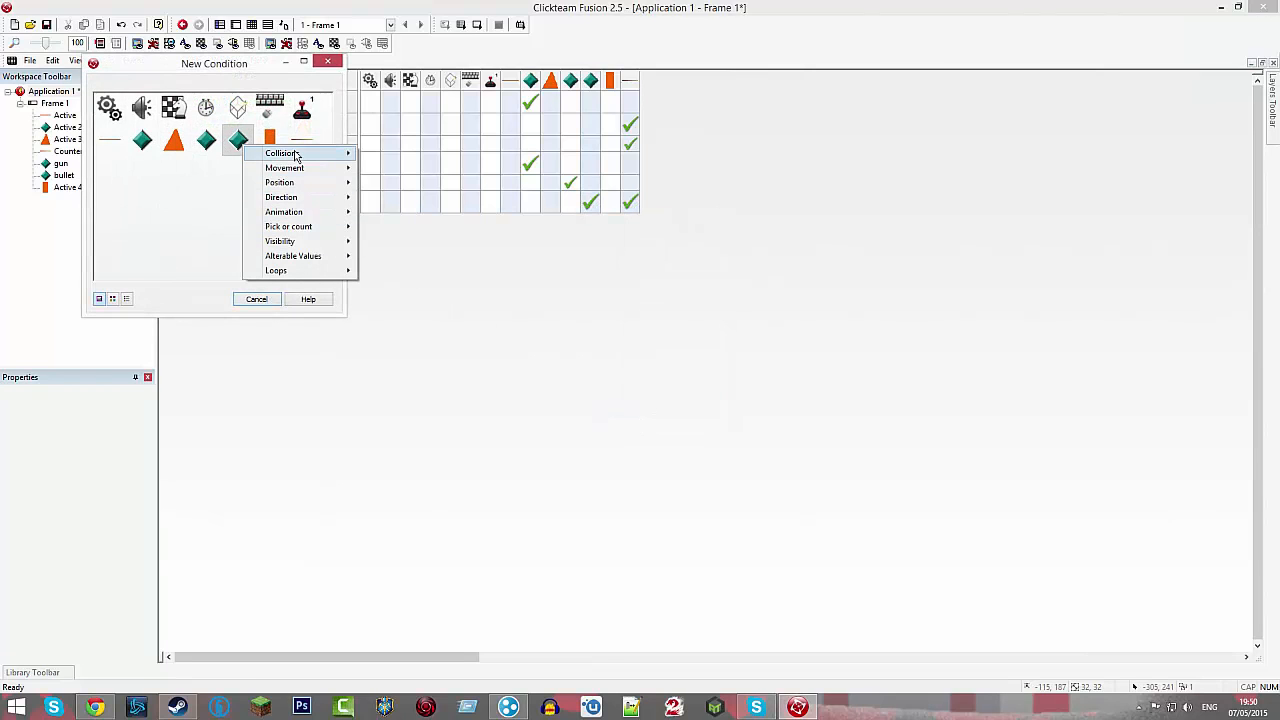
left_click(282, 152)
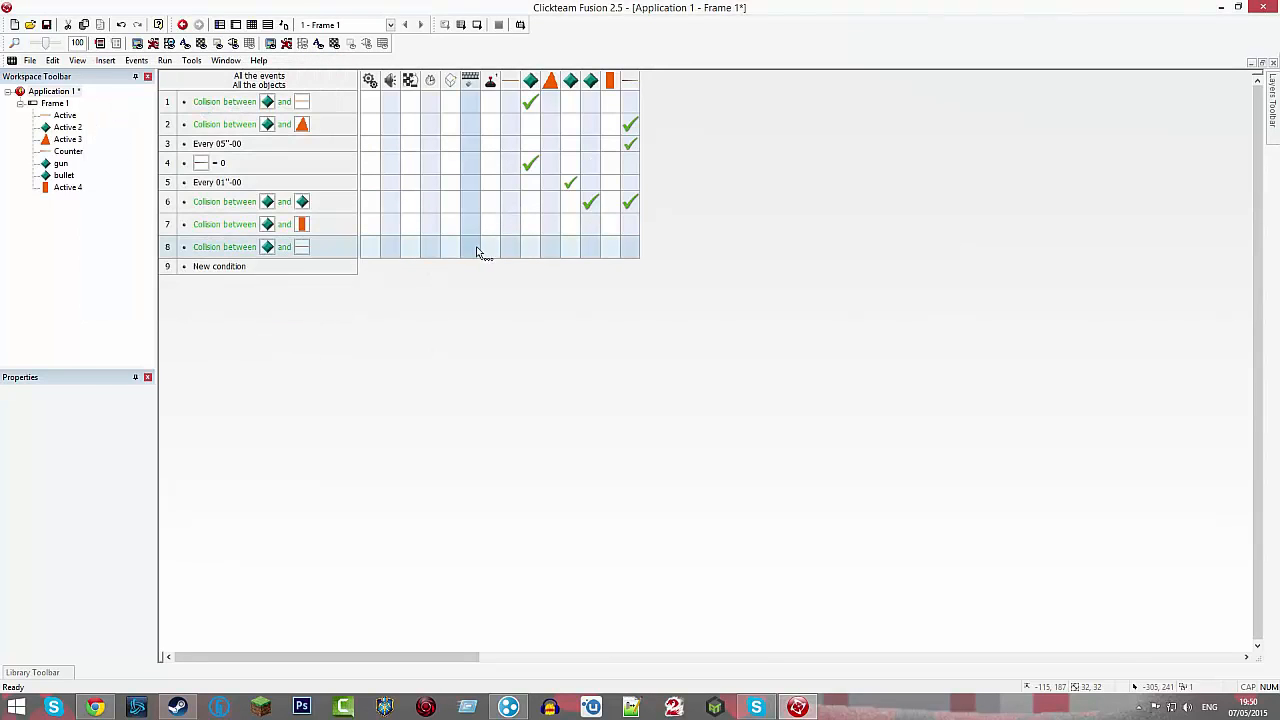
right_click(590, 224)
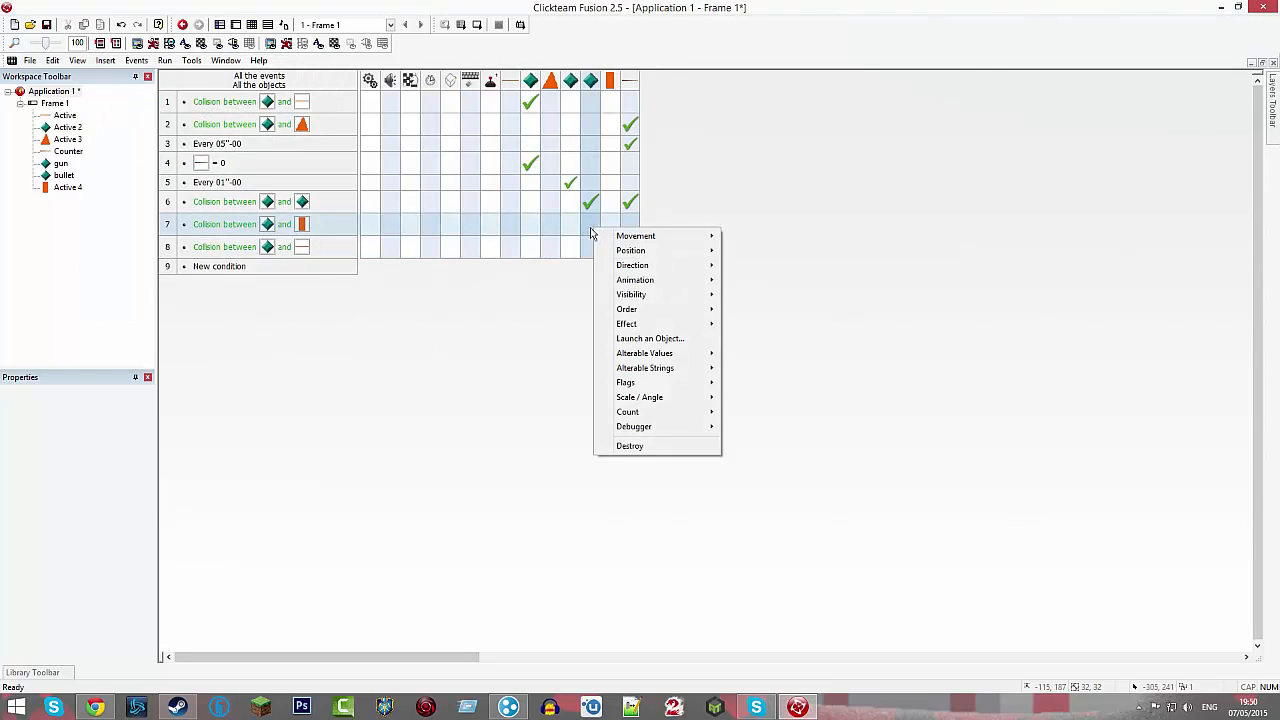
left_click(630, 444)
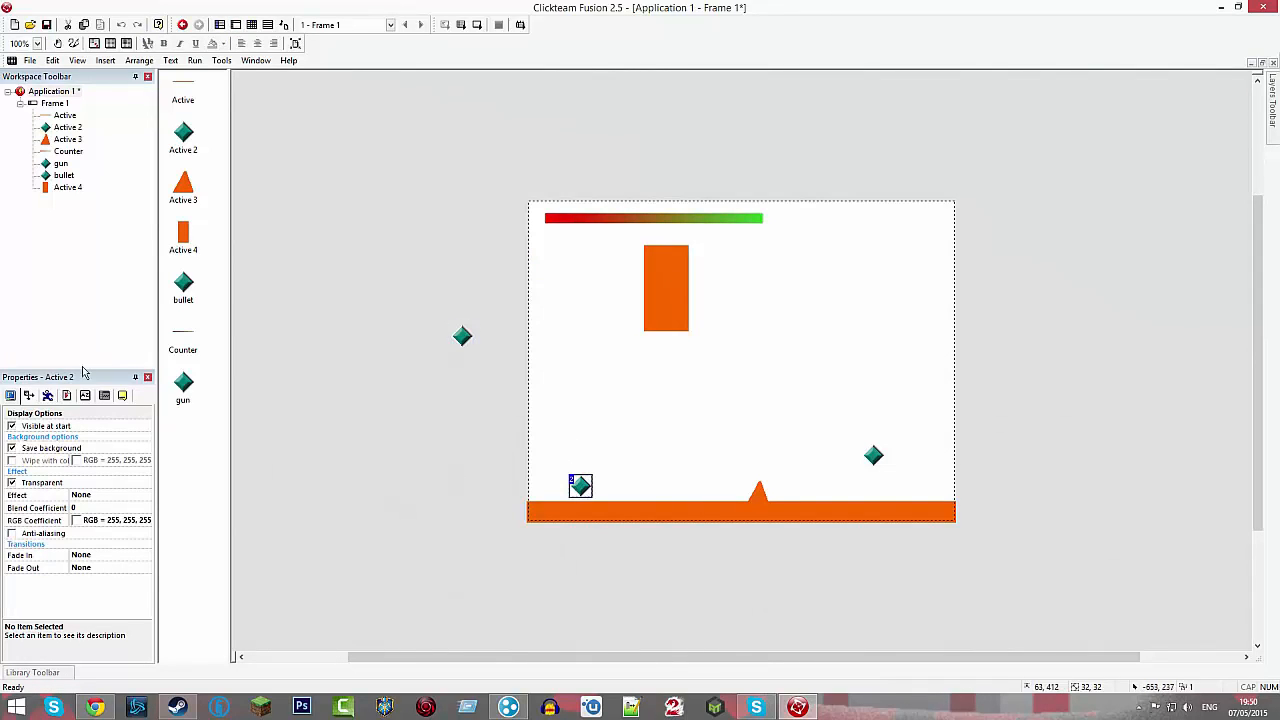
Set Active 2's movement type to Eight Directions instead of platform.
left_click(28, 396)
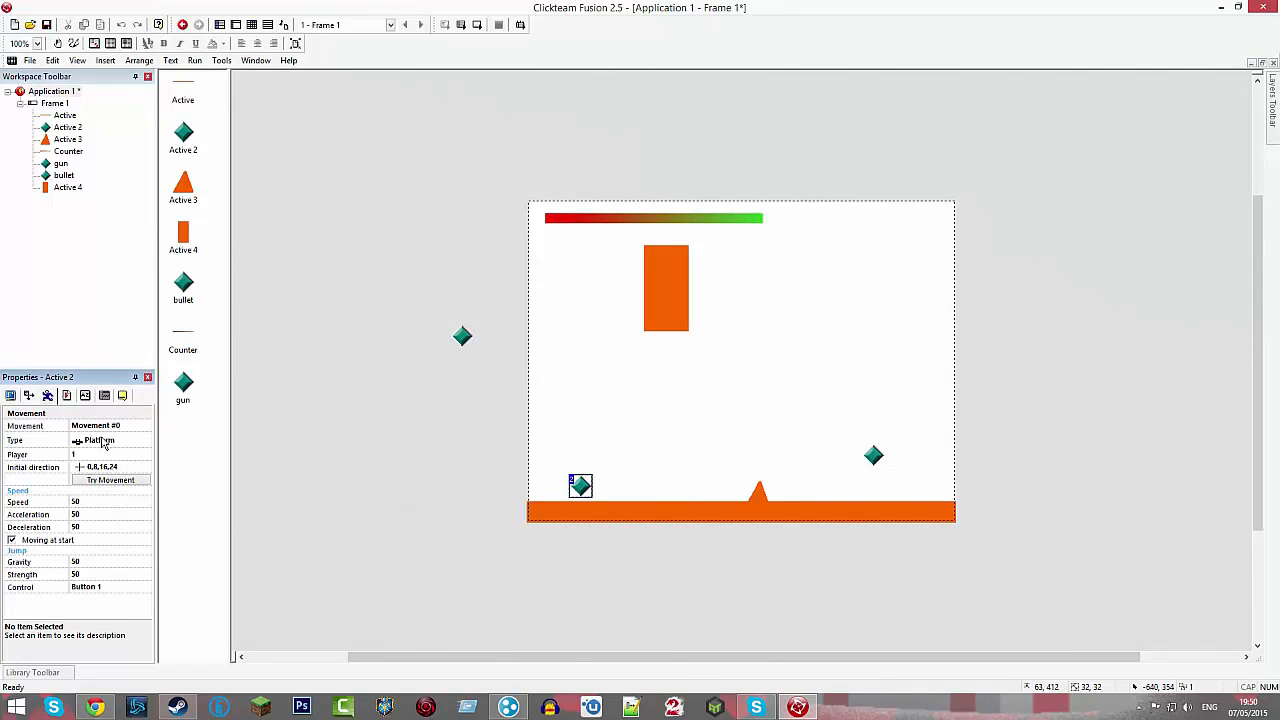
left_click(110, 440)
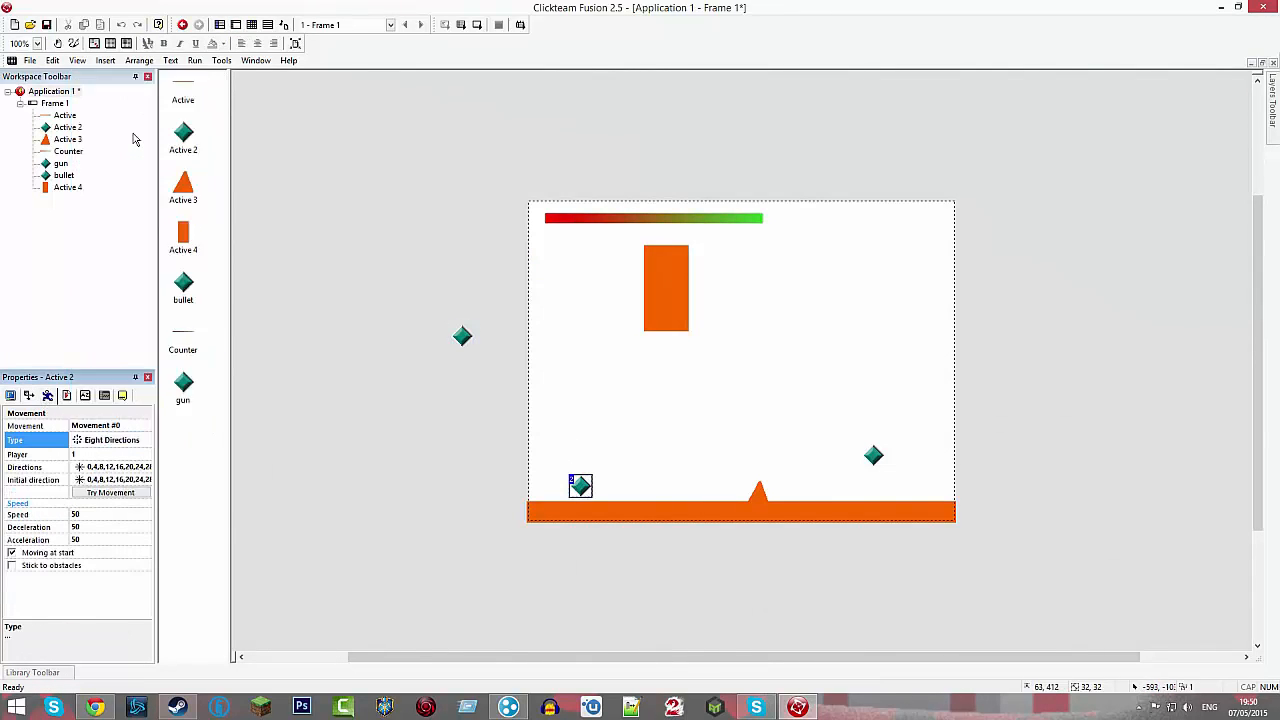